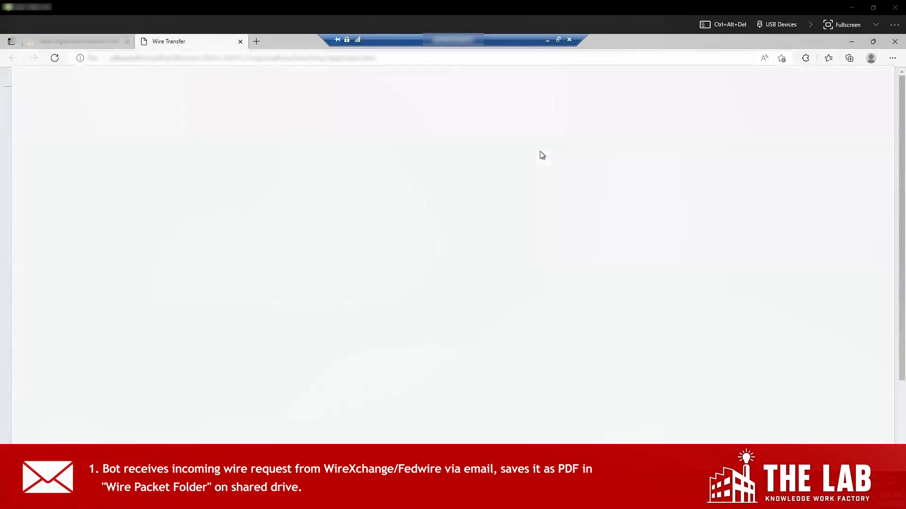
# Save the Wire Transfer Request as PDF and send the core's wire verification form to Microsoft Print to PDF.
pyautogui.click(81, 132)
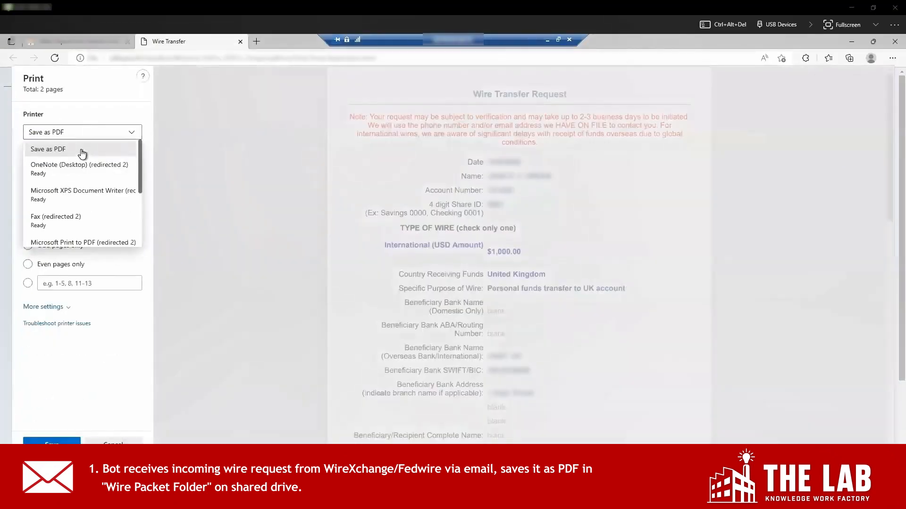
pyautogui.click(48, 149)
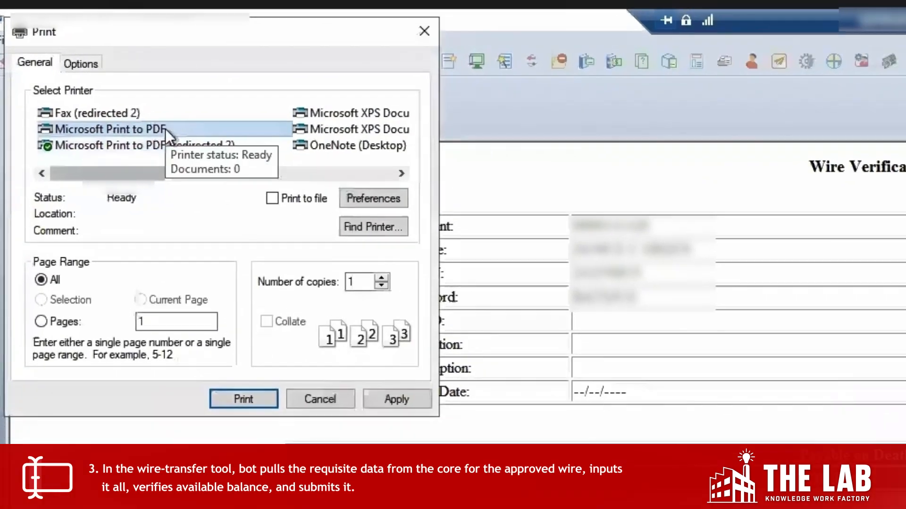
pyautogui.click(244, 399)
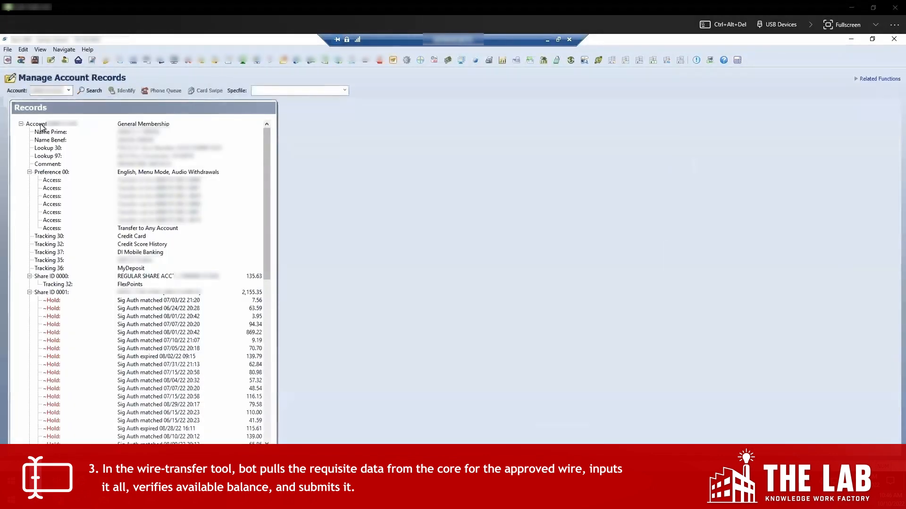
# Review the member's Account record details, then fill in the Job Aid for Processing Non-Repetitive Wires PDF form.
pyautogui.doubleClick(35, 124)
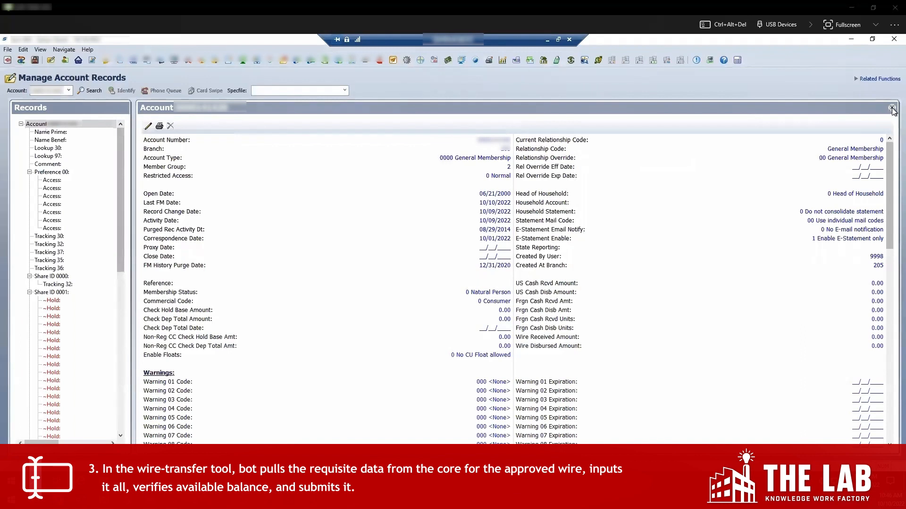
pyautogui.click(891, 109)
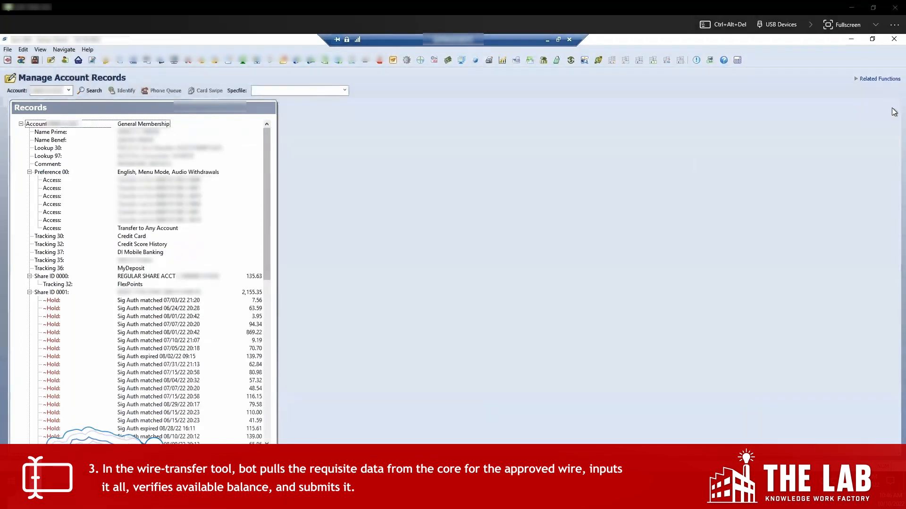
pyautogui.click(47, 132)
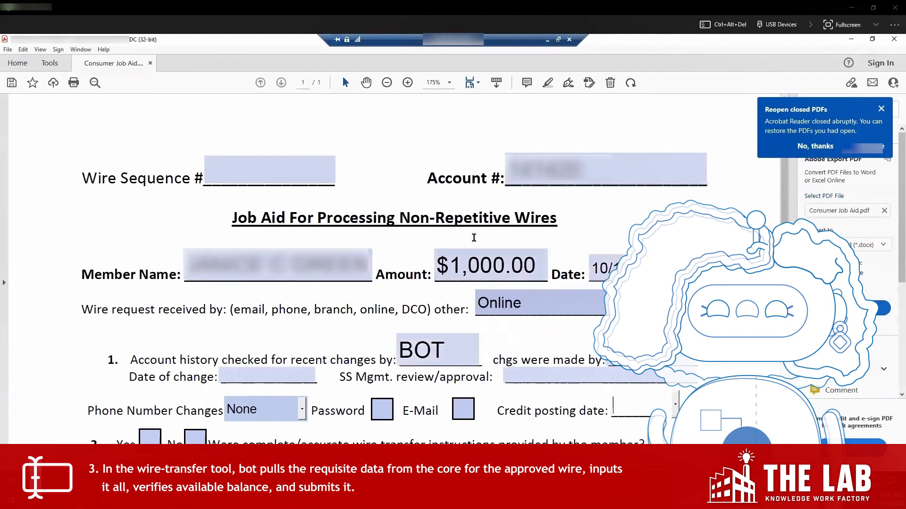
pyautogui.scroll(-3)
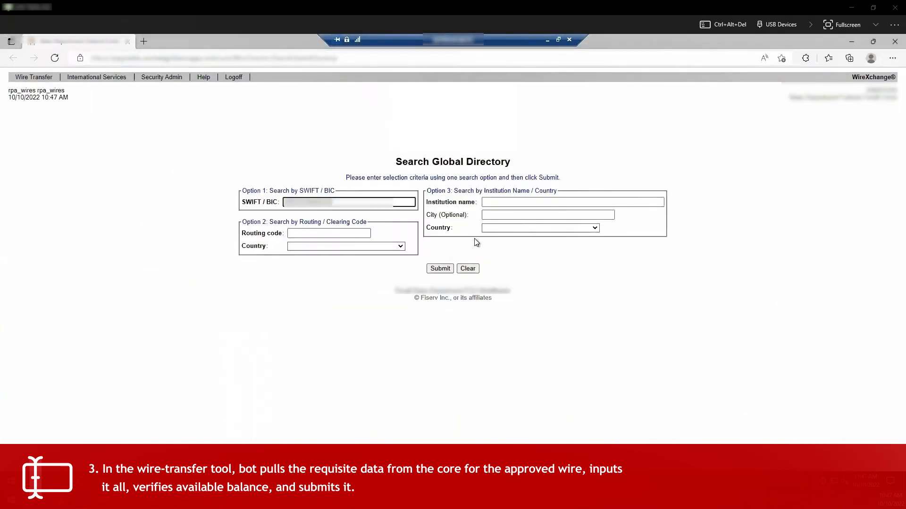
# Search the Global Directory by SWIFT/BIC and start a New Wire - Long Form for the UK beneficiary bank.
pyautogui.click(440, 268)
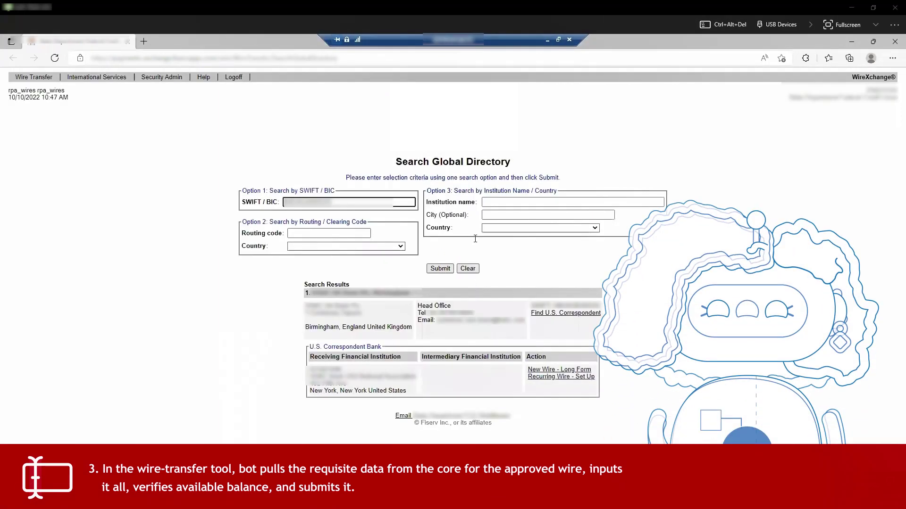
pyautogui.click(558, 369)
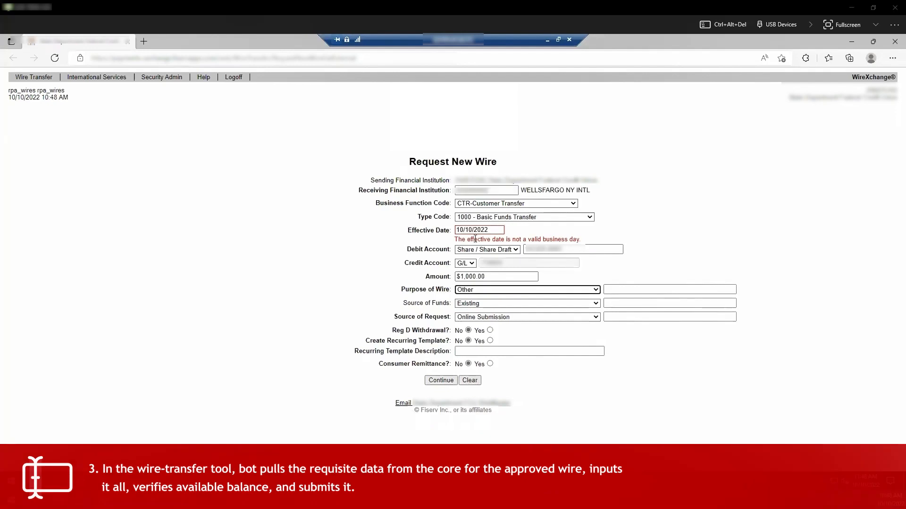
# Set the wire purpose to 'Personal', continue past the $30 international fee and originator details, and ready the request for PDF saving.
pyautogui.write('Personal funds transfer to UK')
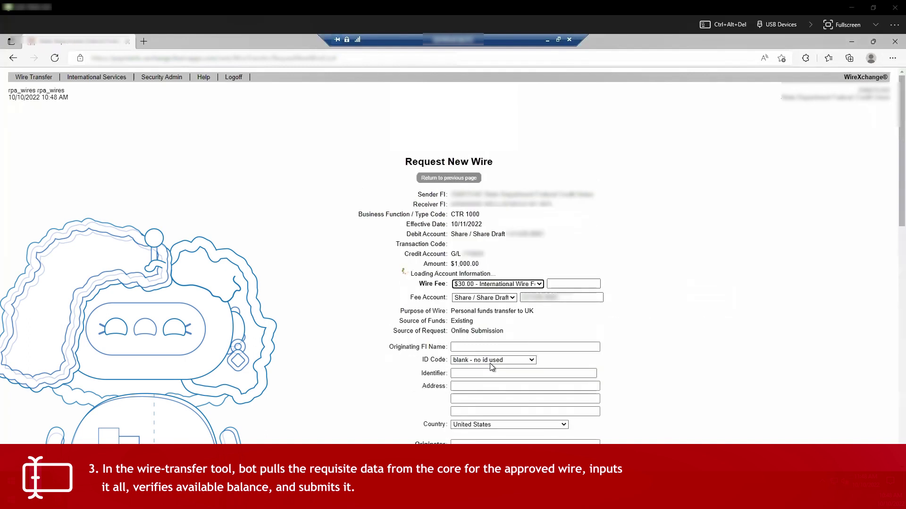
pyautogui.scroll(-3)
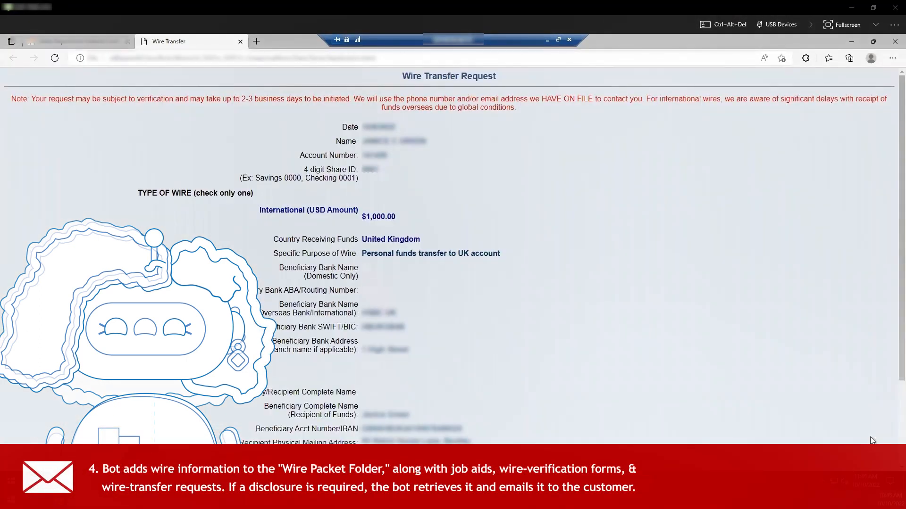
pyautogui.press('Ctrl+p')
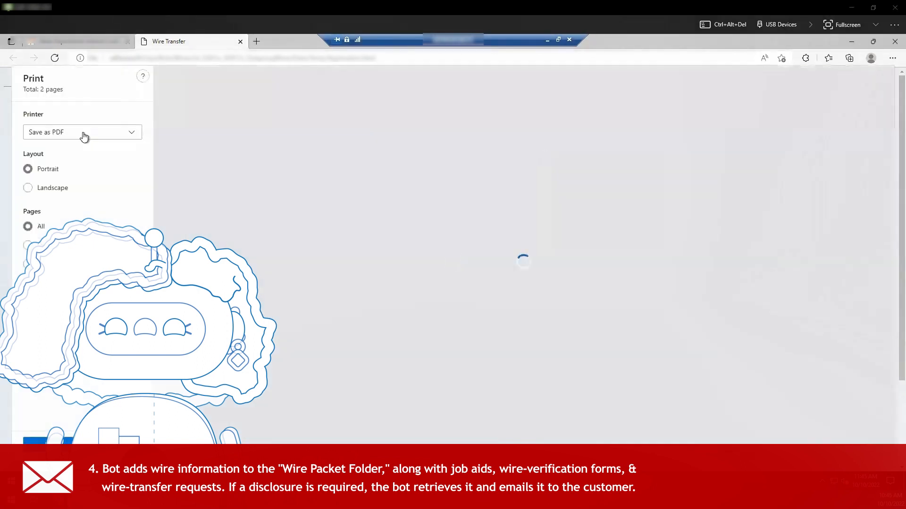